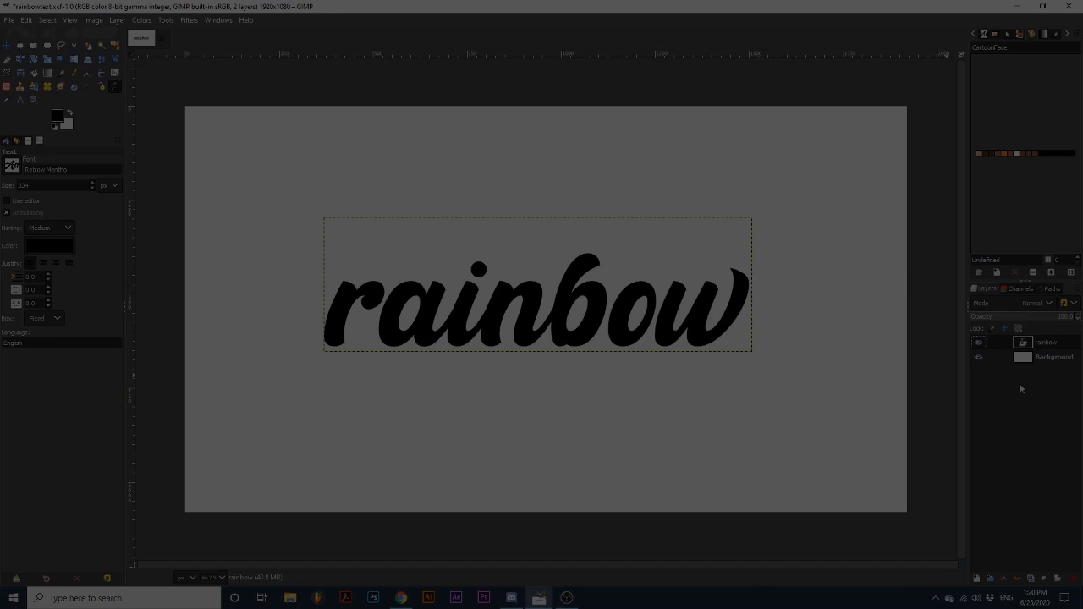
- Duplicate the black 'rainbow' text layer twice via the Layers panel menu
{"action": "left_click", "coordinate": [979, 355]}
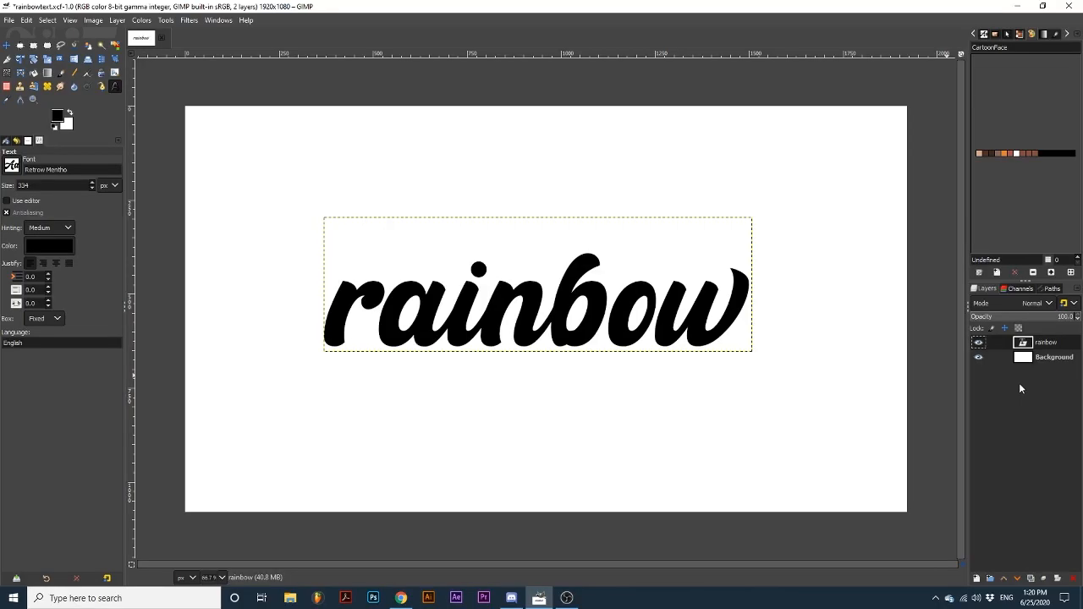
{"action": "mouse_move", "coordinate": [1020, 389]}
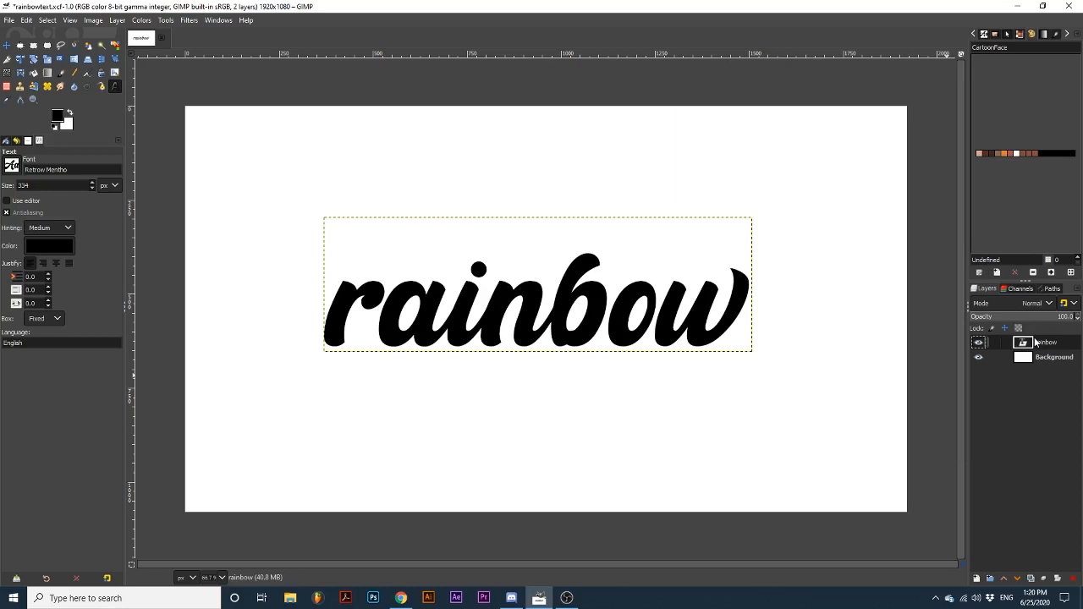
{"action": "mouse_move", "coordinate": [1032, 345]}
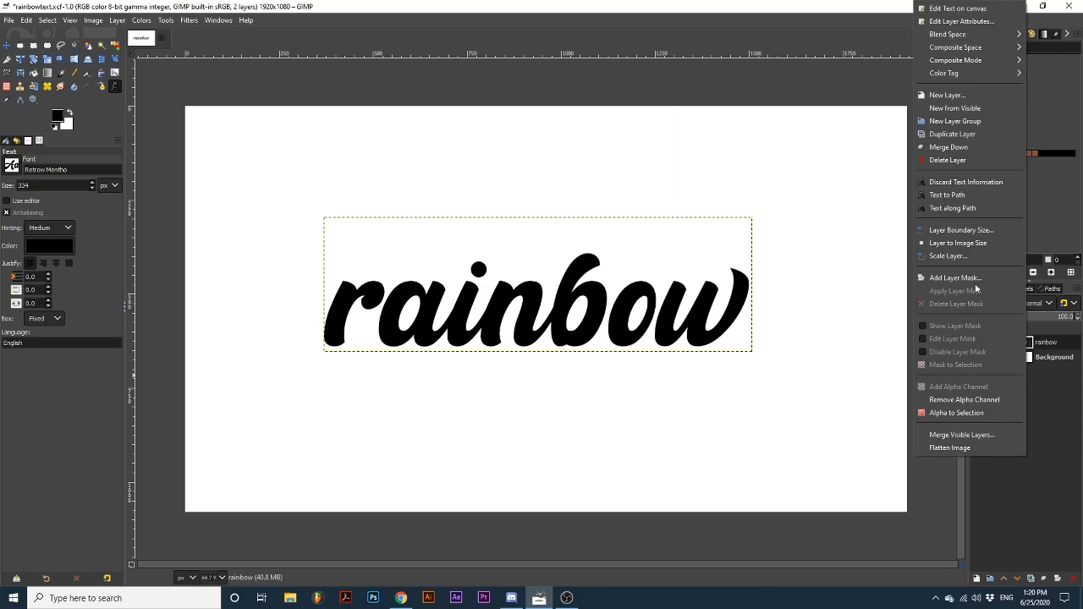
{"action": "left_click", "coordinate": [951, 134]}
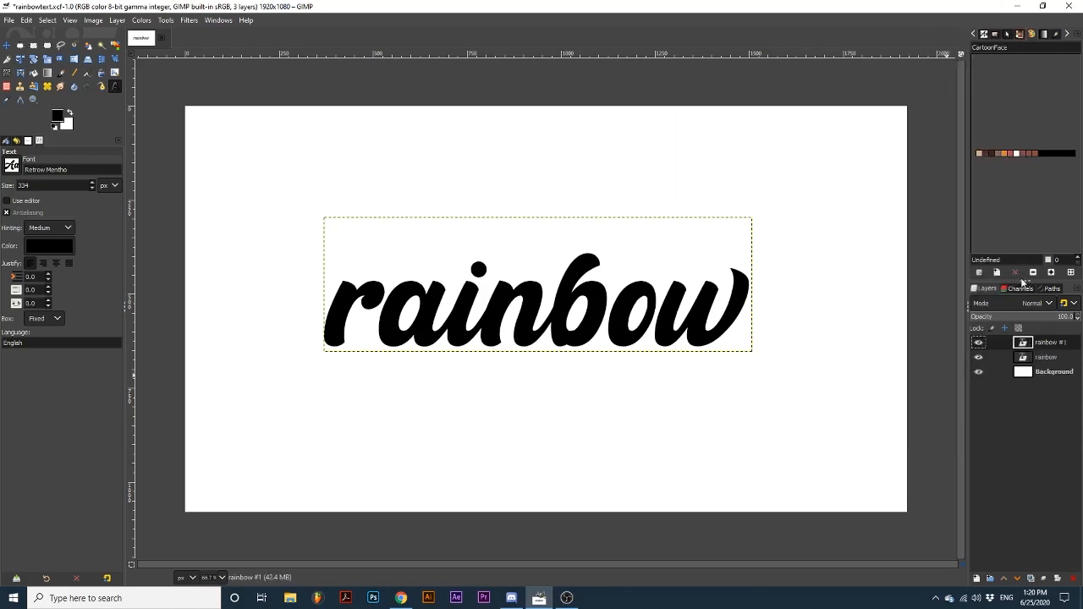
{"action": "right_click", "coordinate": [1050, 342]}
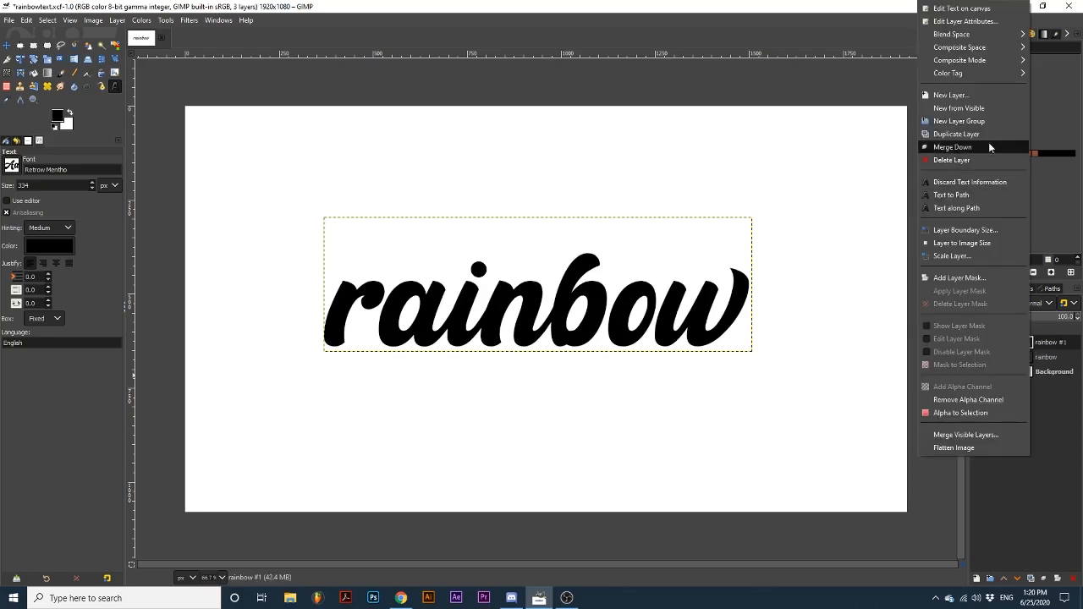
{"action": "left_click", "coordinate": [956, 134]}
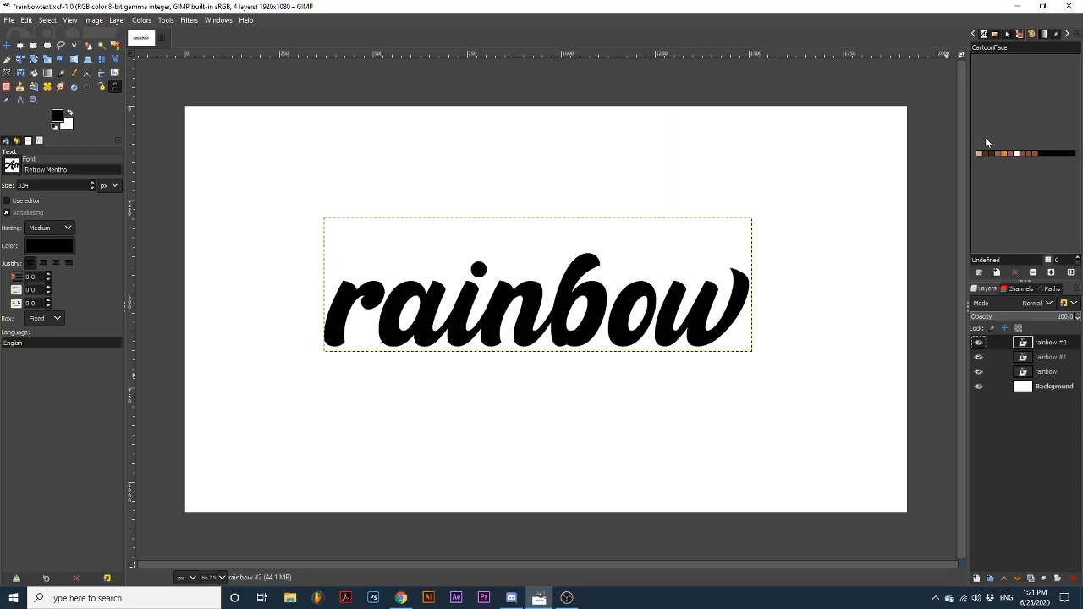
- Recolour one text copy pink through the Text Color dialog
{"action": "left_click", "coordinate": [48, 245]}
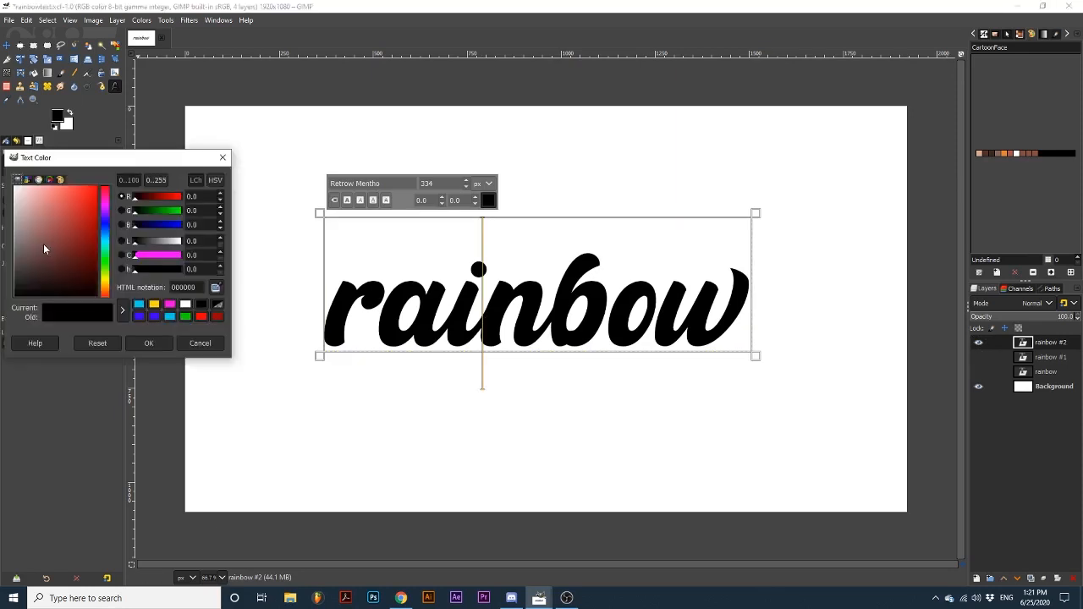
{"action": "left_click", "coordinate": [149, 342]}
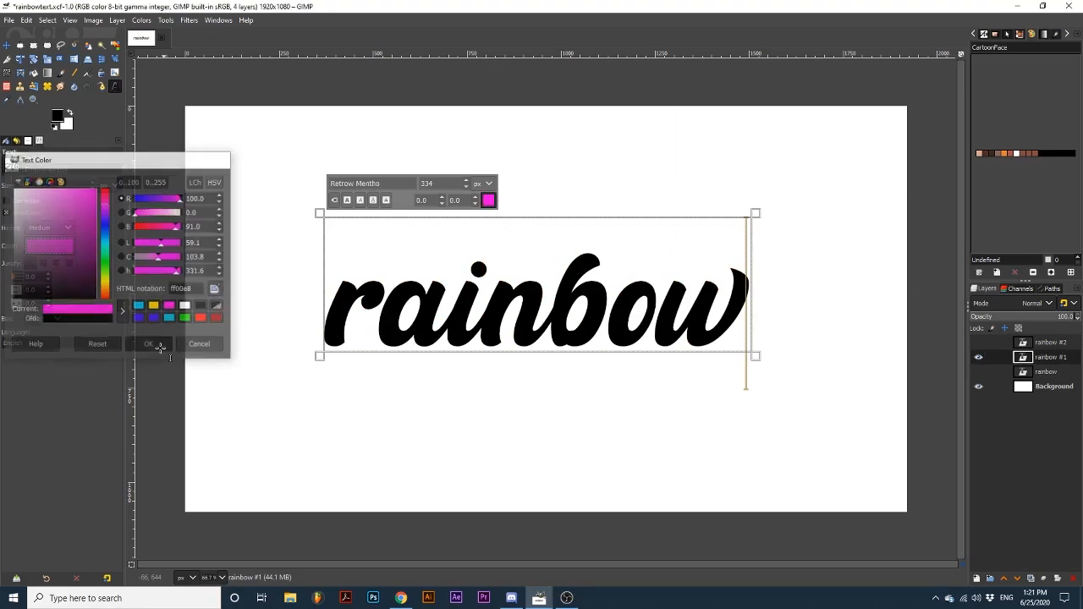
{"action": "left_click", "coordinate": [149, 343]}
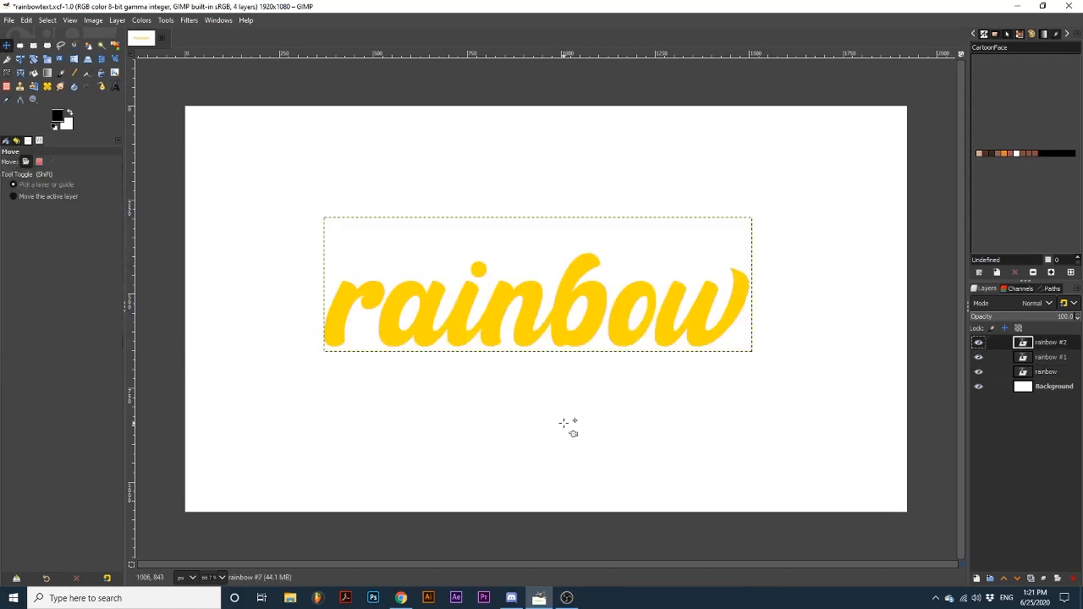
{"action": "mouse_move", "coordinate": [566, 421]}
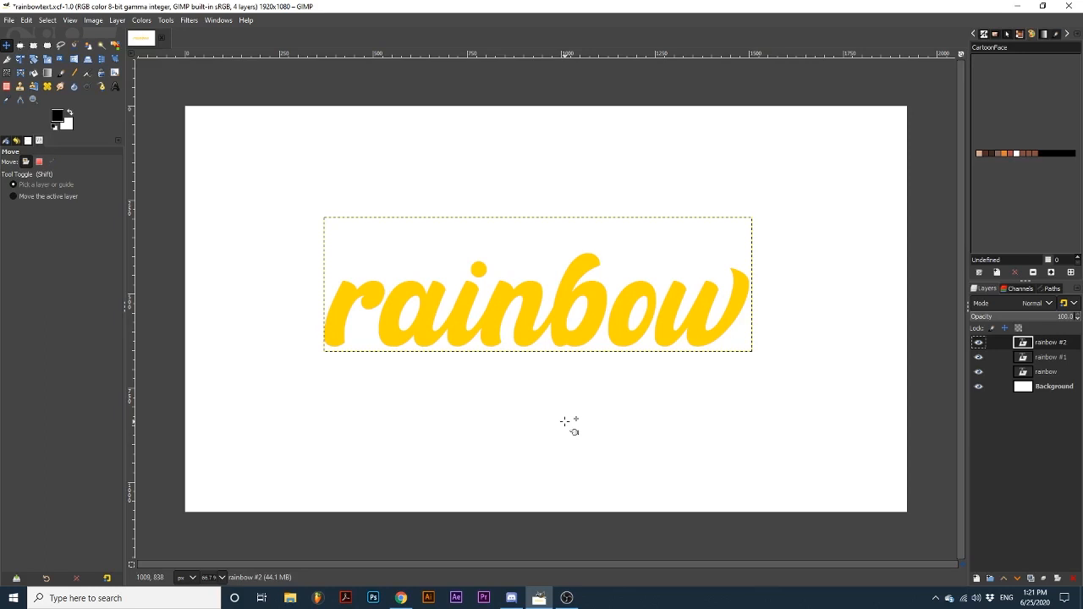
{"action": "mouse_move", "coordinate": [538, 379]}
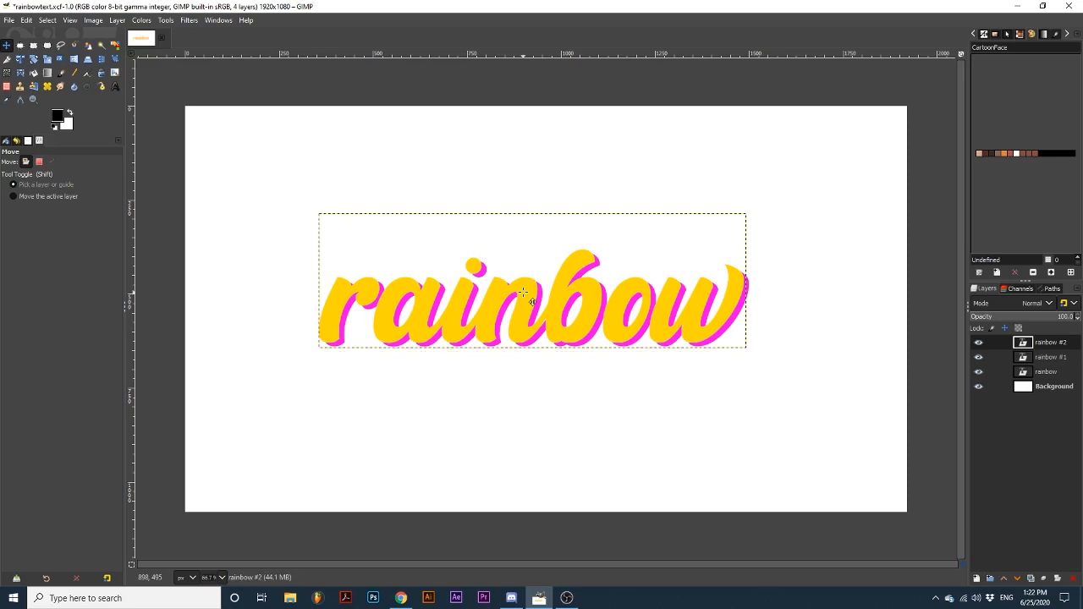
{"action": "mouse_move", "coordinate": [923, 373]}
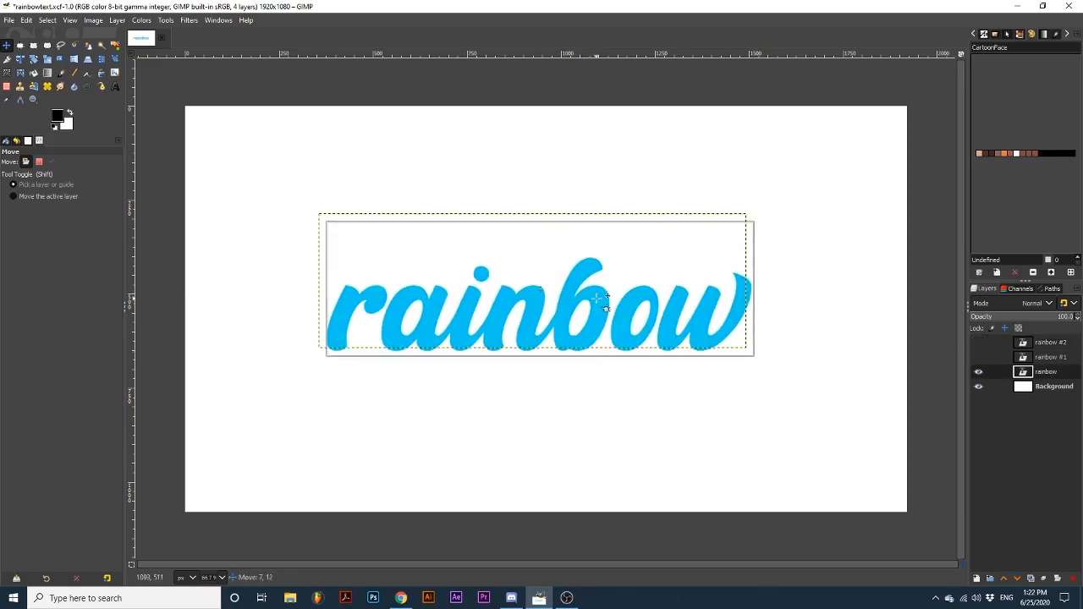
- Offset the coloured text copies a few pixels apart with the Move tool
{"action": "left_click", "coordinate": [980, 341]}
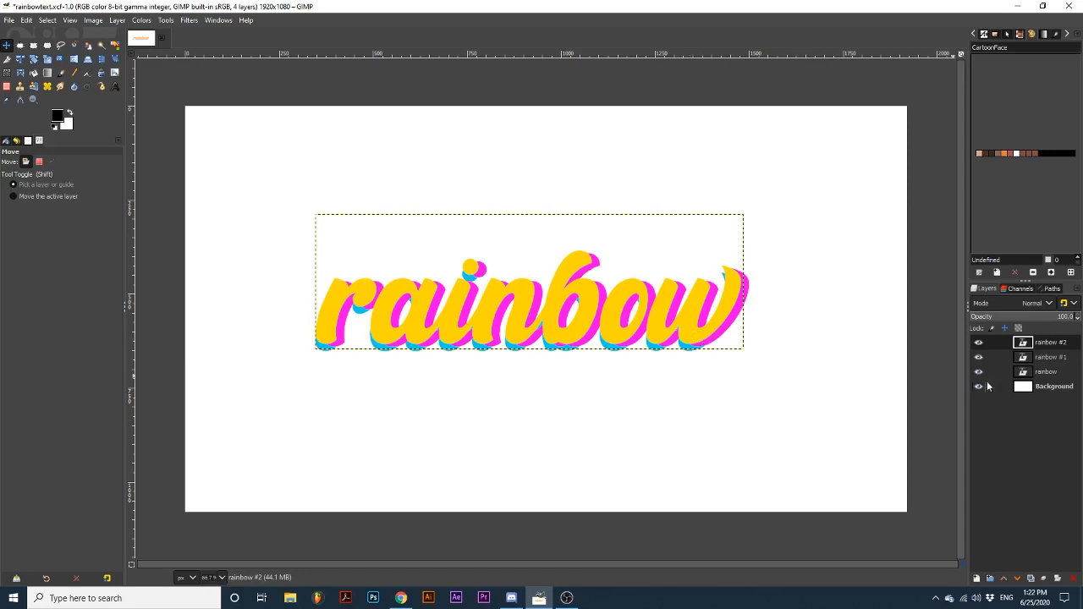
- Hide the white Background layer and bring up the layer menu for New from Visible
{"action": "left_click", "coordinate": [978, 386]}
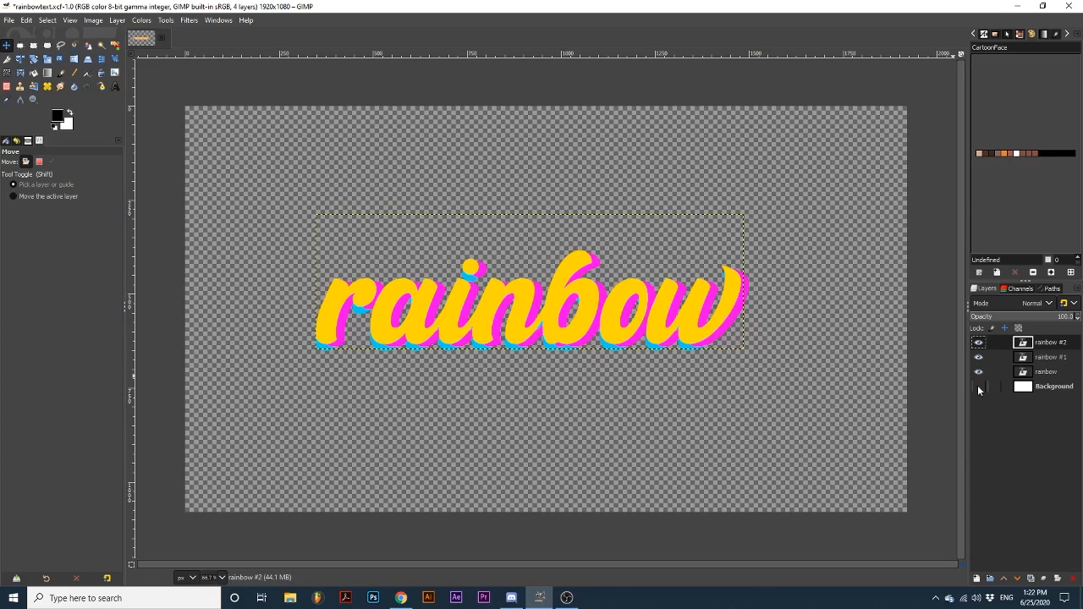
{"action": "right_click", "coordinate": [1053, 342]}
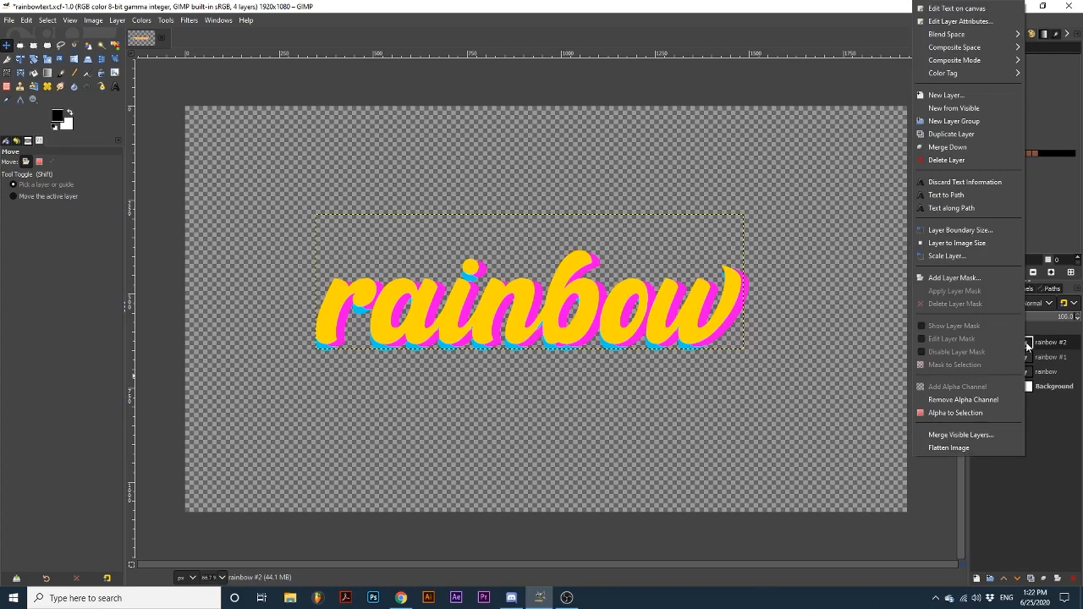
{"action": "mouse_move", "coordinate": [961, 224]}
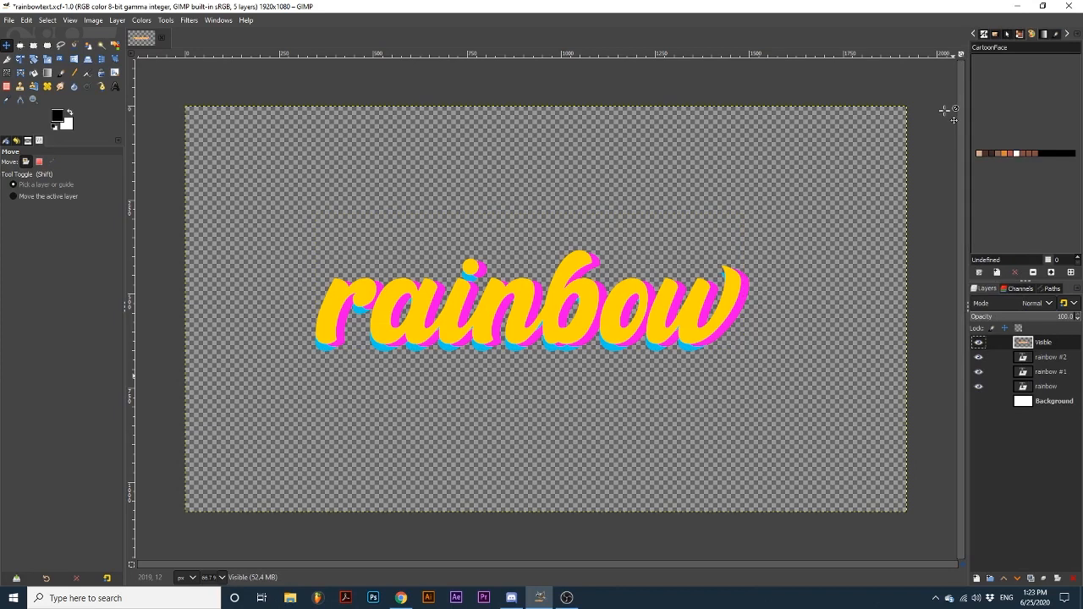
{"action": "mouse_move", "coordinate": [1041, 305]}
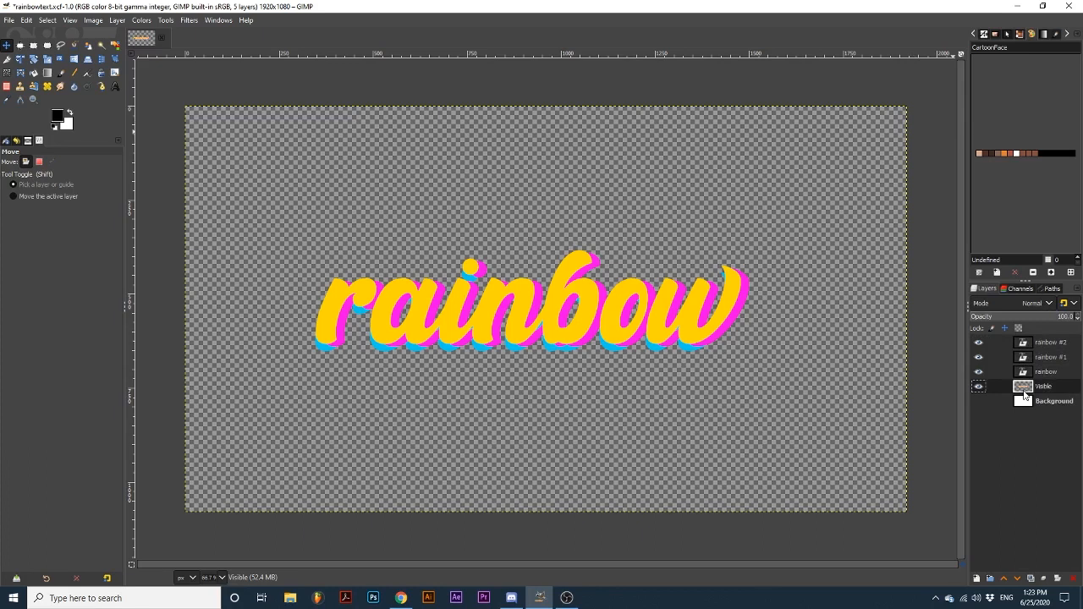
- Show the Background layer again and clear the selection with Select > None
{"action": "left_click", "coordinate": [978, 401]}
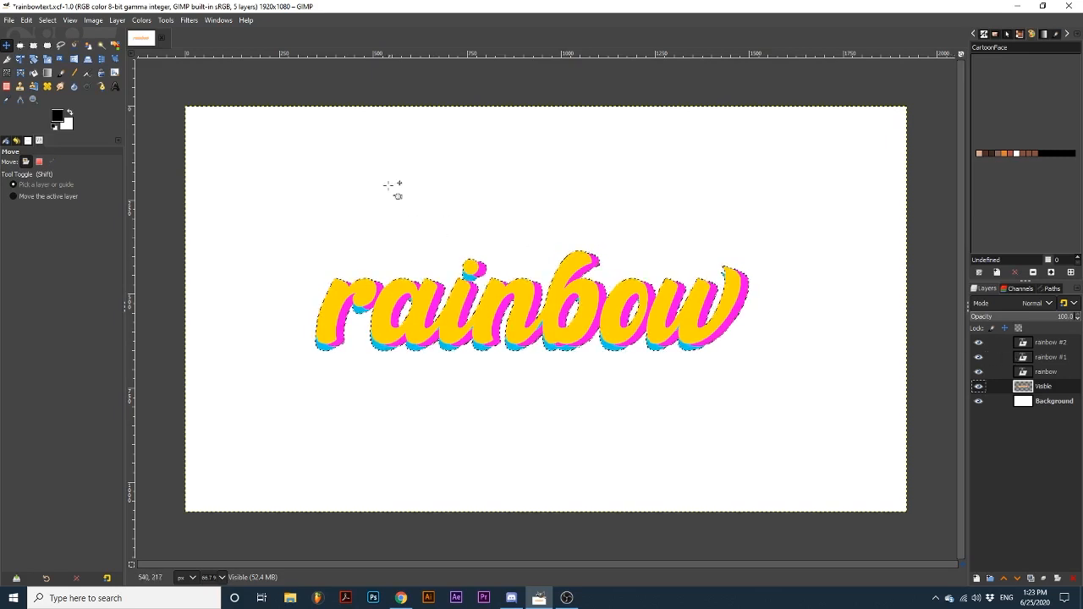
{"action": "mouse_move", "coordinate": [68, 127]}
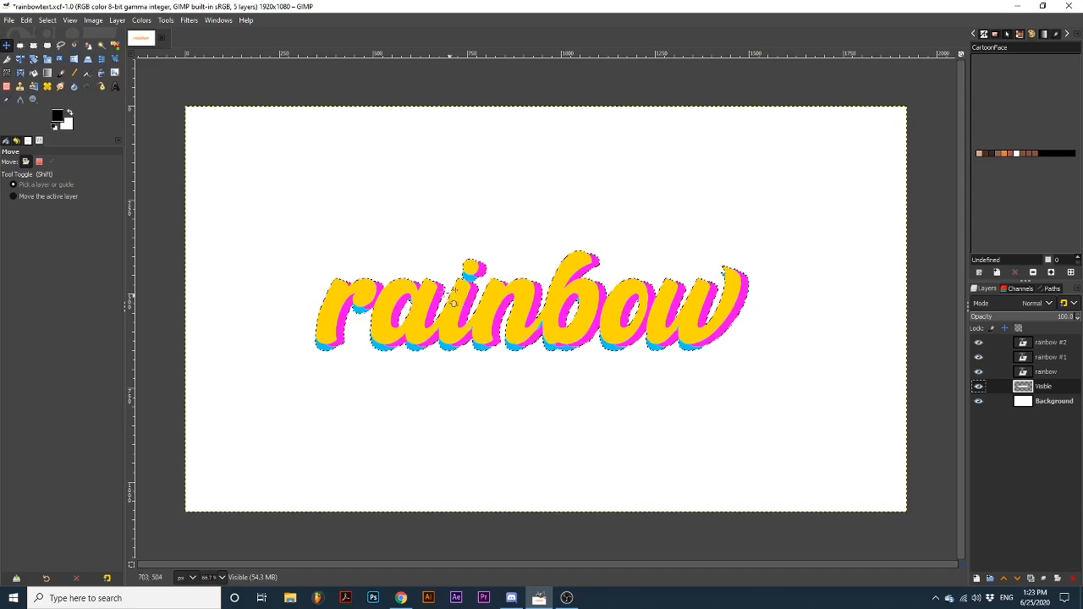
{"action": "left_click", "coordinate": [48, 20]}
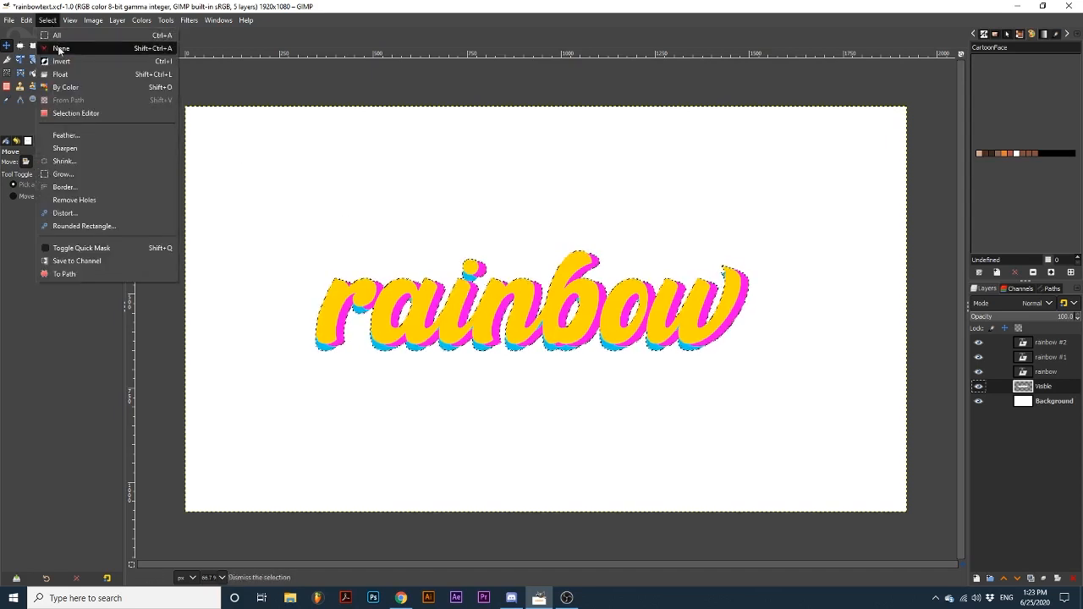
{"action": "left_click", "coordinate": [61, 47]}
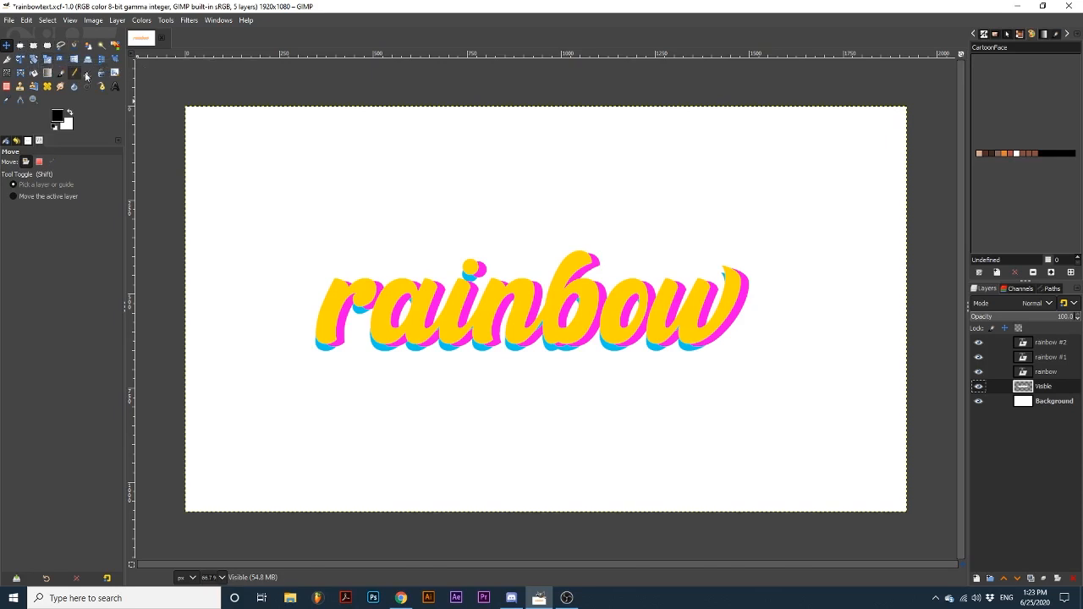
- Set the yellow and pink text copies' layer mode to Linear burn
{"action": "left_click", "coordinate": [1053, 341]}
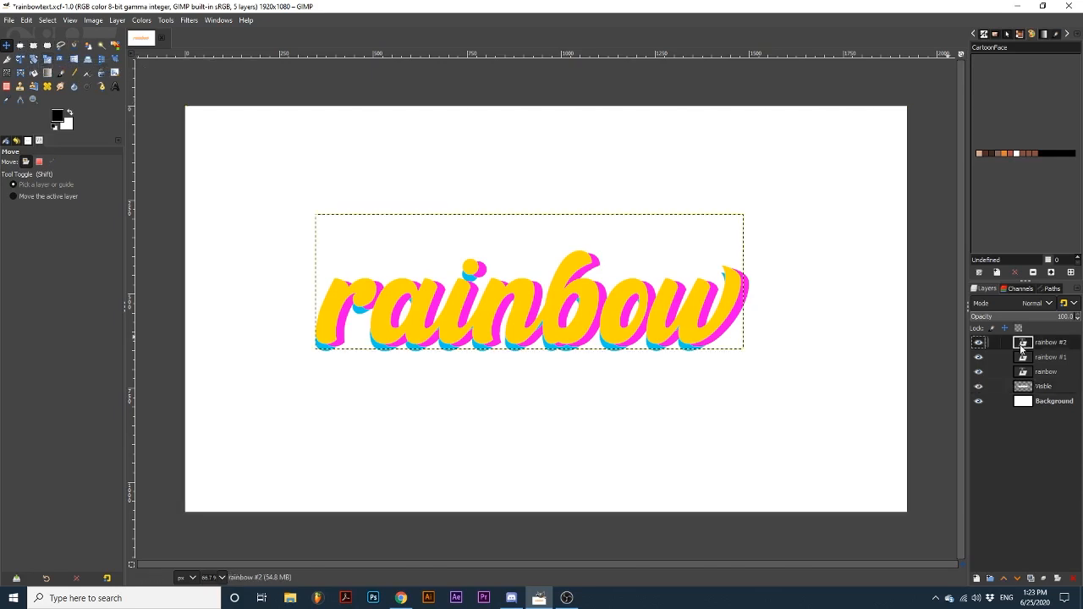
{"action": "left_click", "coordinate": [1043, 303]}
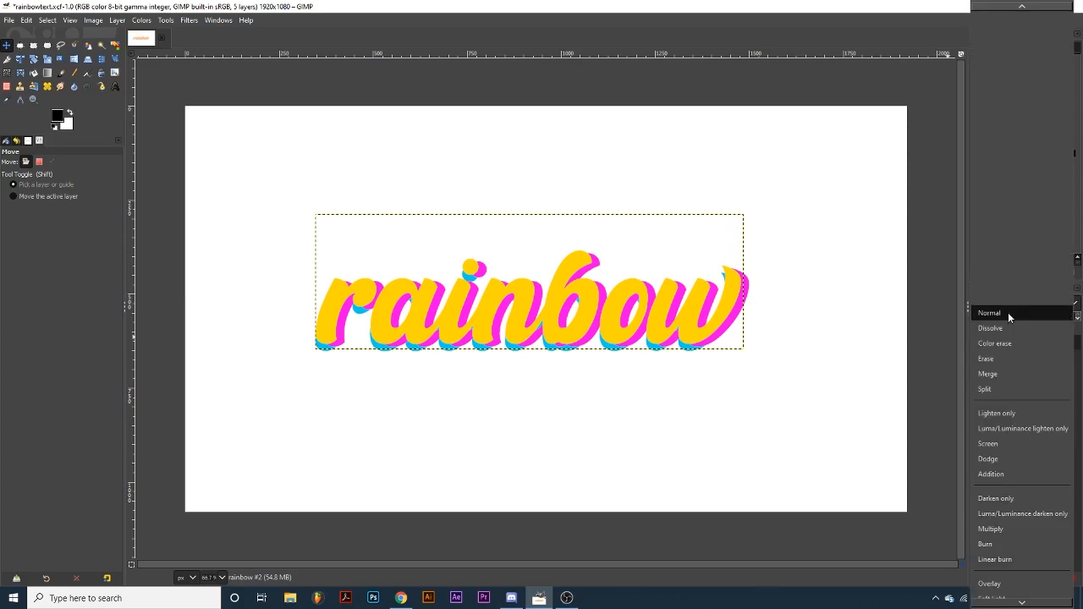
{"action": "mouse_move", "coordinate": [1002, 558]}
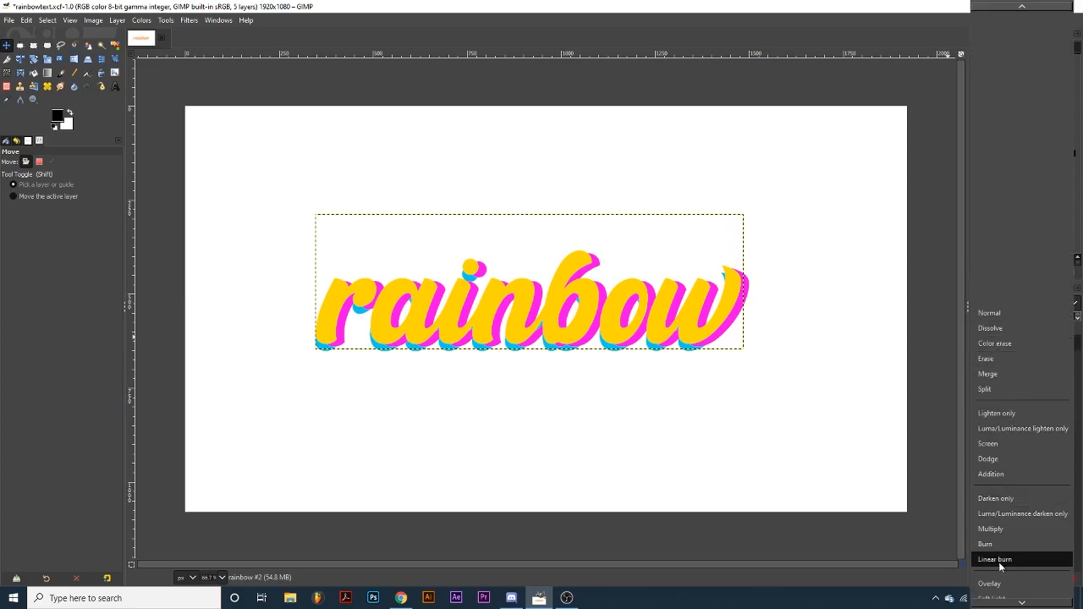
{"action": "left_click", "coordinate": [995, 559]}
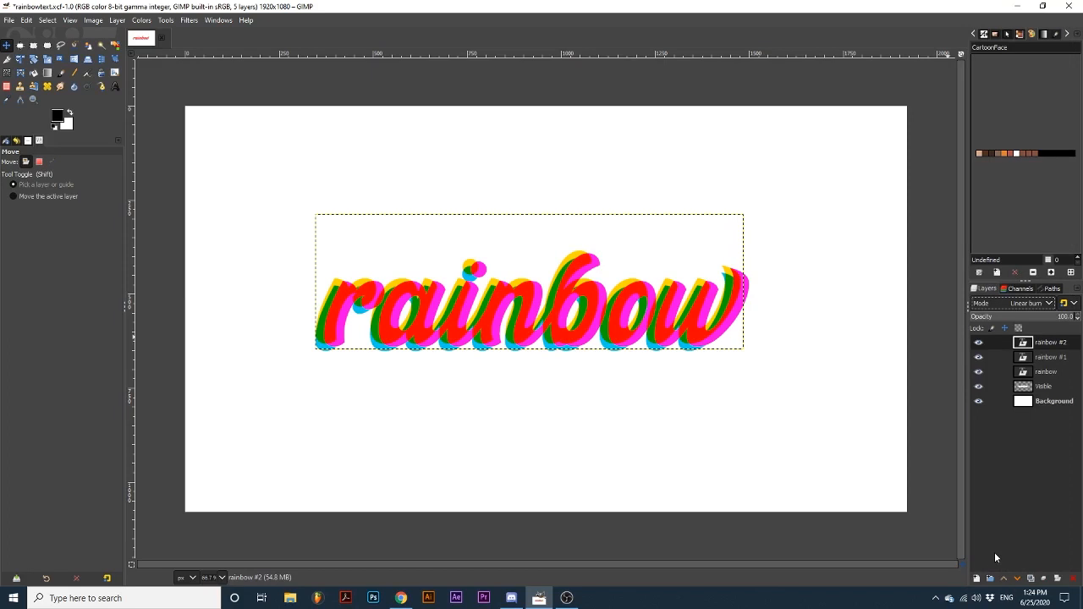
{"action": "mouse_move", "coordinate": [988, 386]}
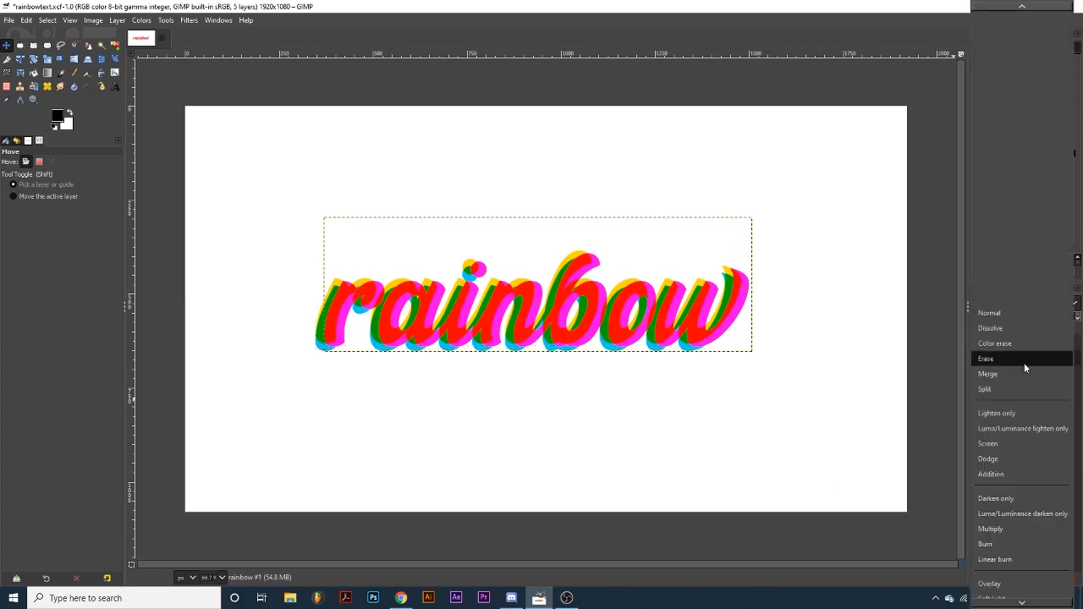
{"action": "left_click", "coordinate": [995, 558]}
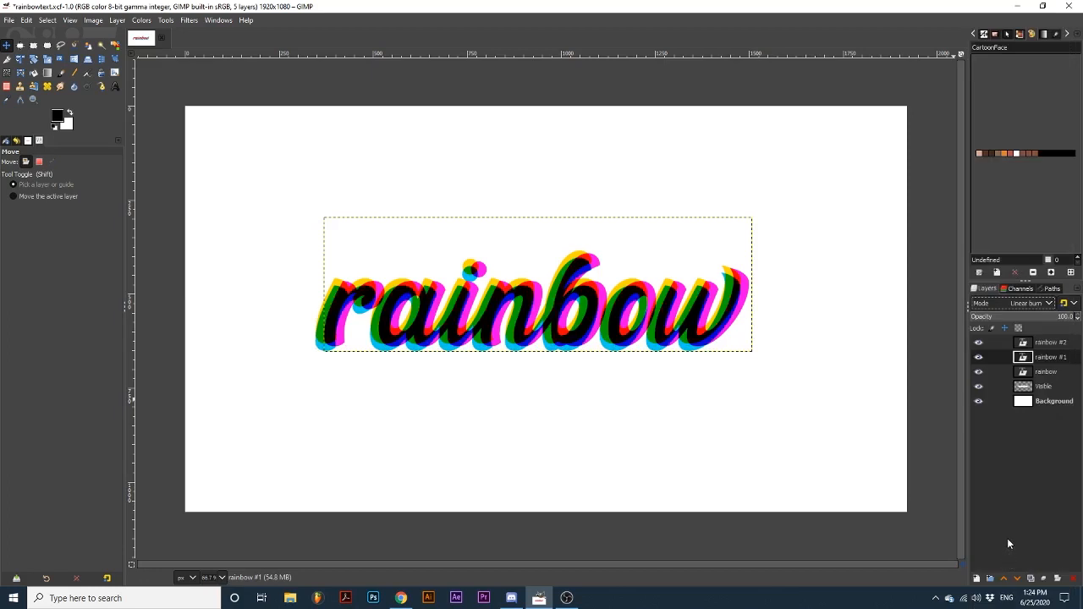